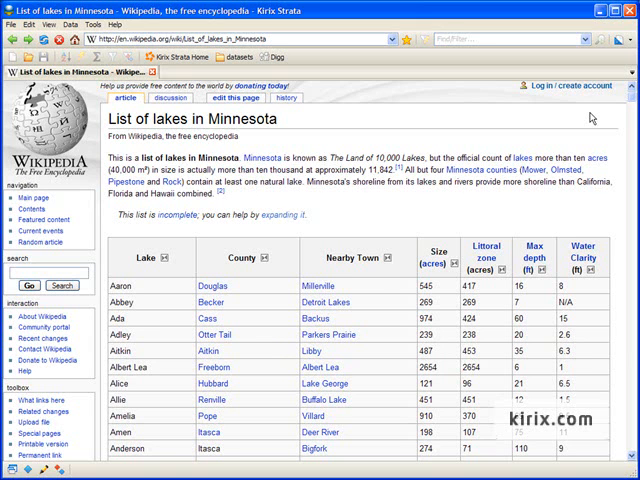
- Import the Wikipedia list of Minnesota lakes table into a Strata data table
scroll("down", 3)
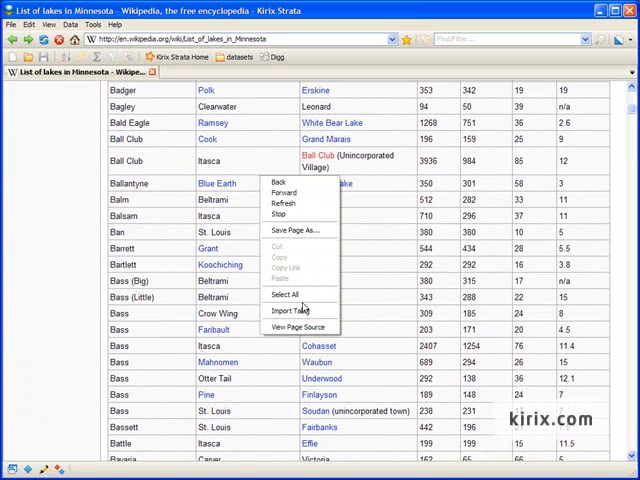
left_click(296, 322)
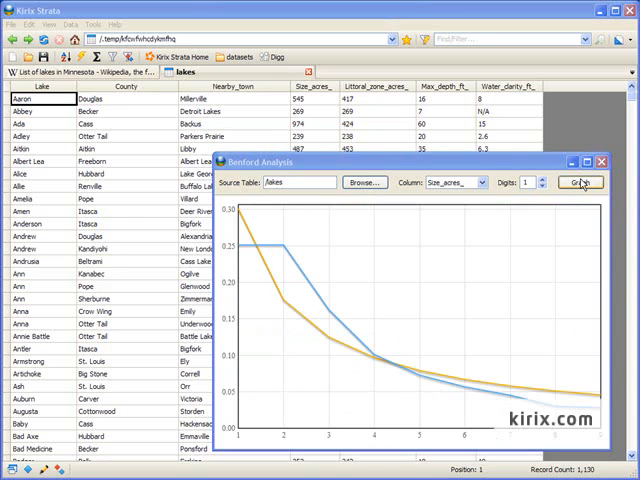
mouse_move(532, 200)
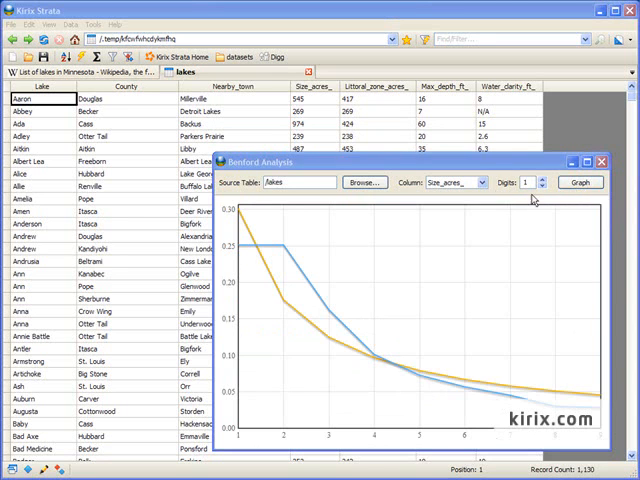
- Graph the Benford distribution of the lakes' Littoral_zone_acres column
left_click(448, 182)
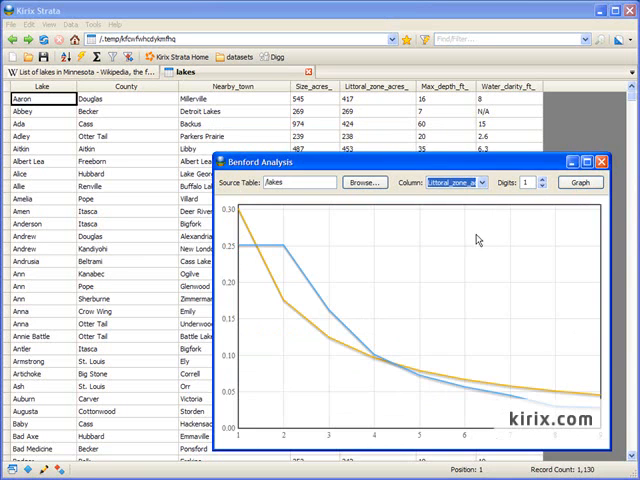
left_click(580, 182)
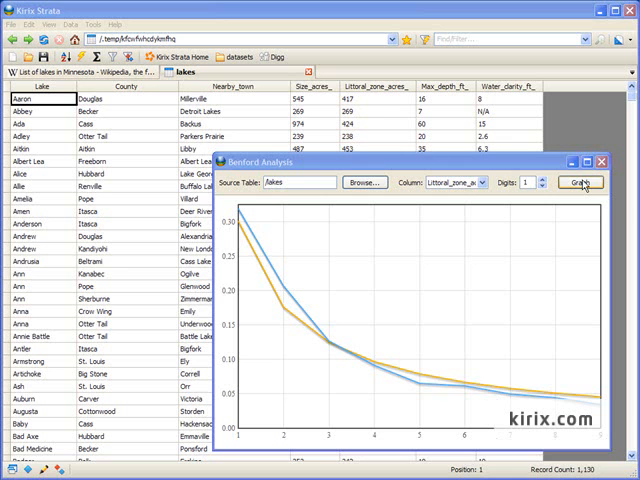
left_click(238, 56)
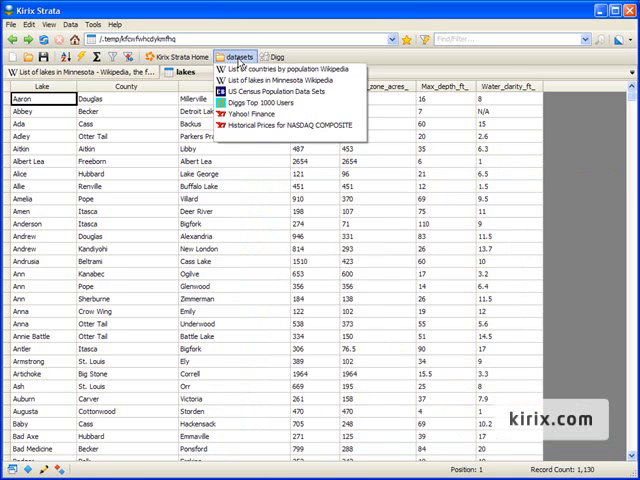
- Fetch the Census county population estimates CSV and save it as the table 'counties'
left_click(282, 92)
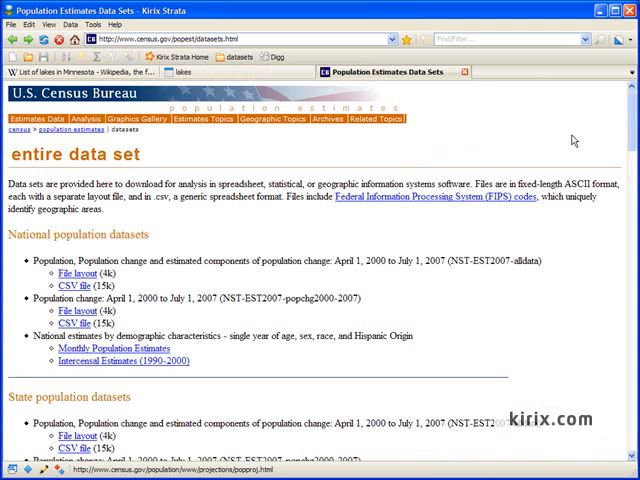
scroll("down", 3)
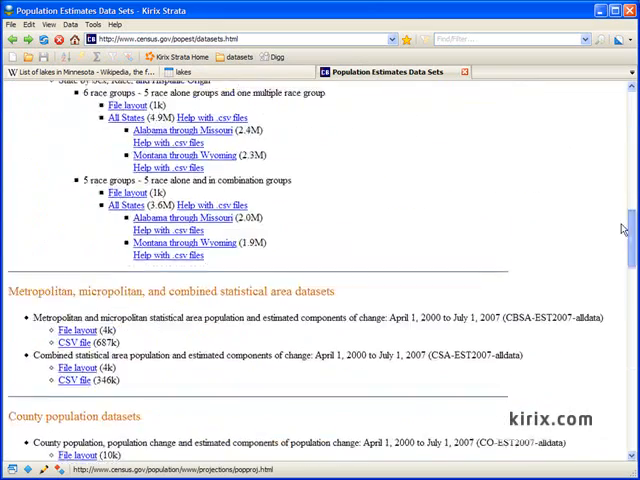
scroll("down", 3)
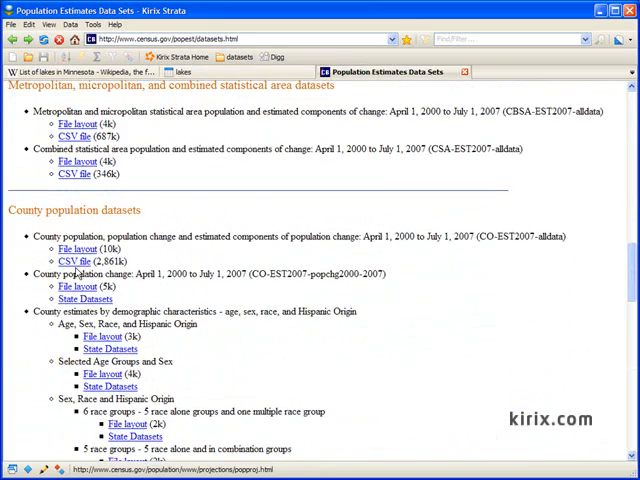
left_click(72, 260)
type("countie")
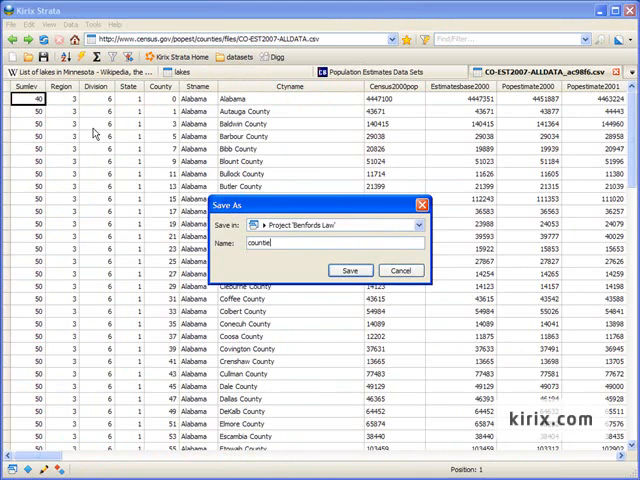
left_click(348, 270)
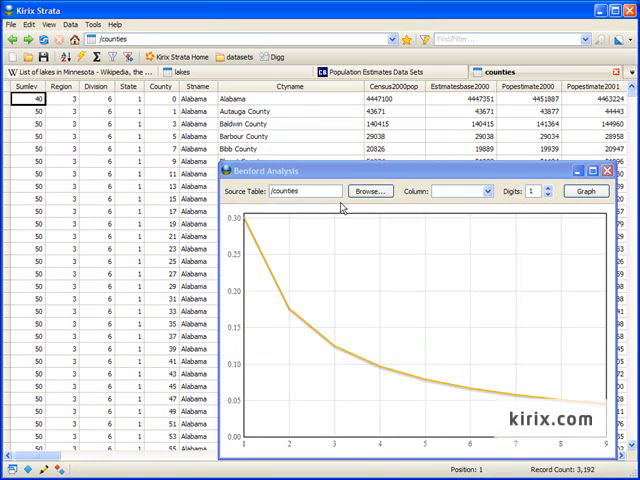
- Graph Benford distributions for the counties population, BIRTHS2001 and DEATHS2001 columns
left_click(460, 192)
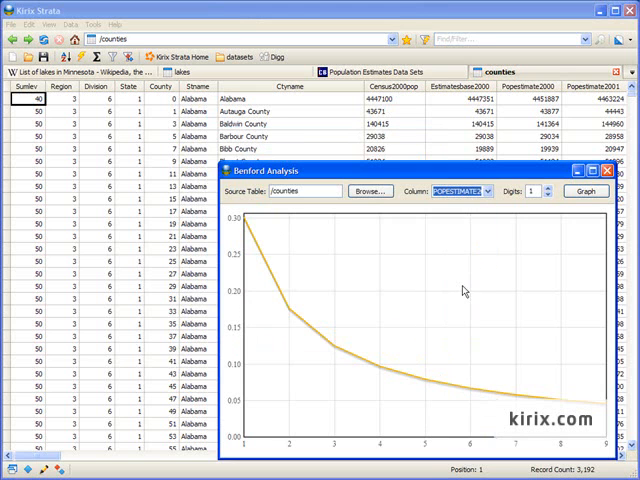
left_click(584, 192)
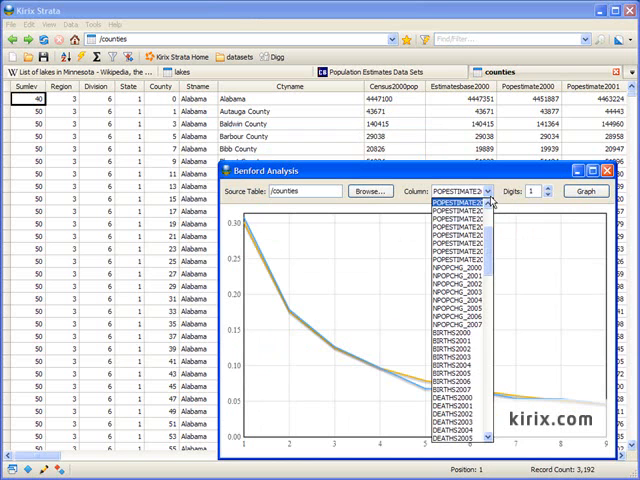
left_click(456, 368)
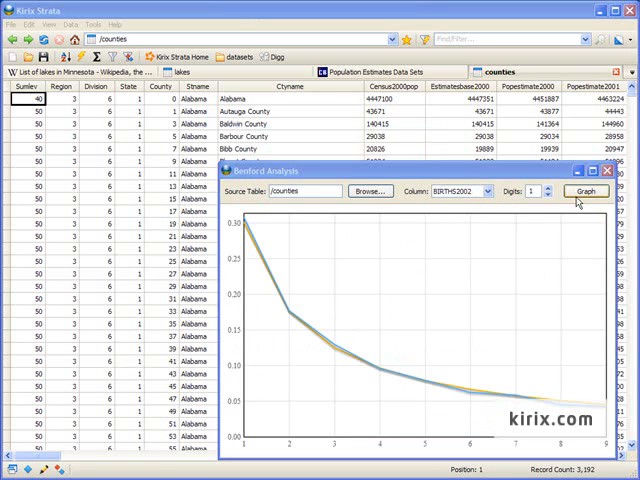
left_click(488, 192)
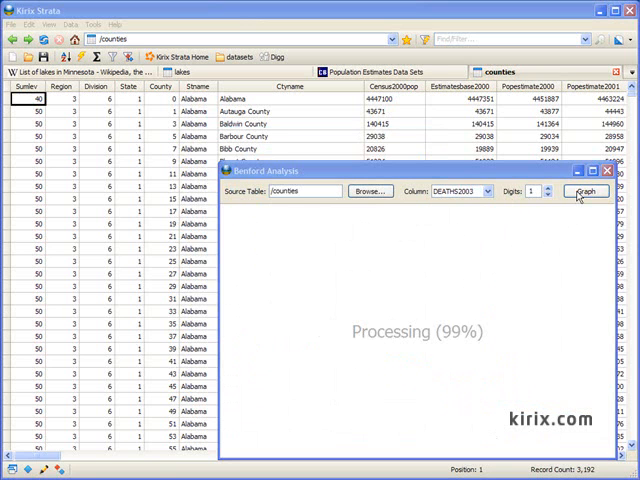
left_click(584, 192)
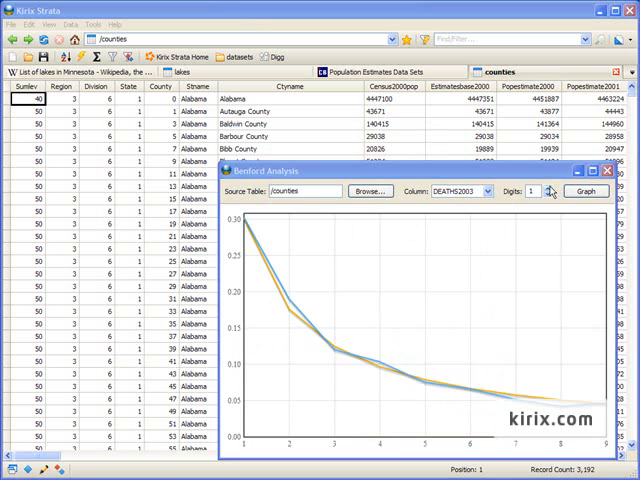
left_click(584, 192)
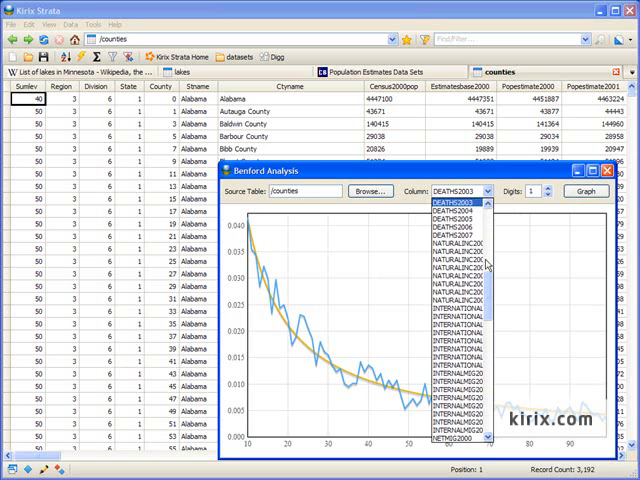
- Graph Benford distributions for the counties REGION and DIVISION columns
left_click(586, 192)
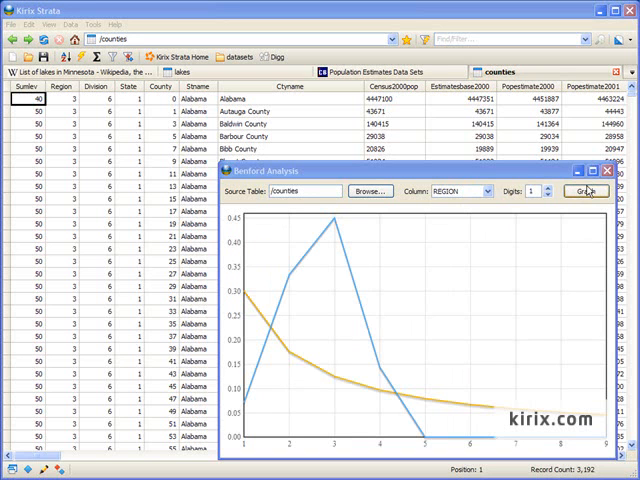
left_click(456, 192)
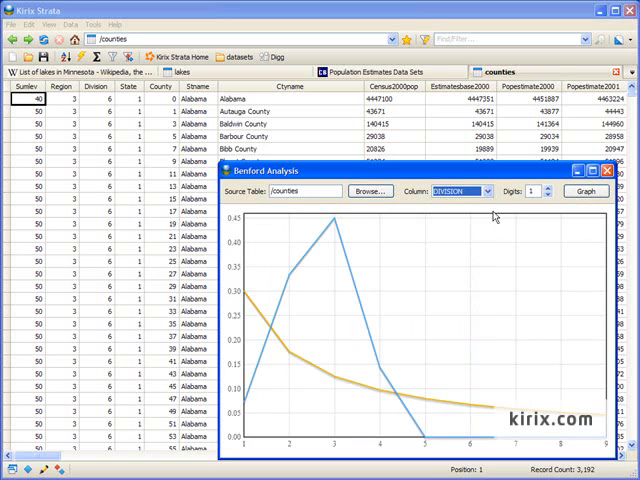
left_click(584, 192)
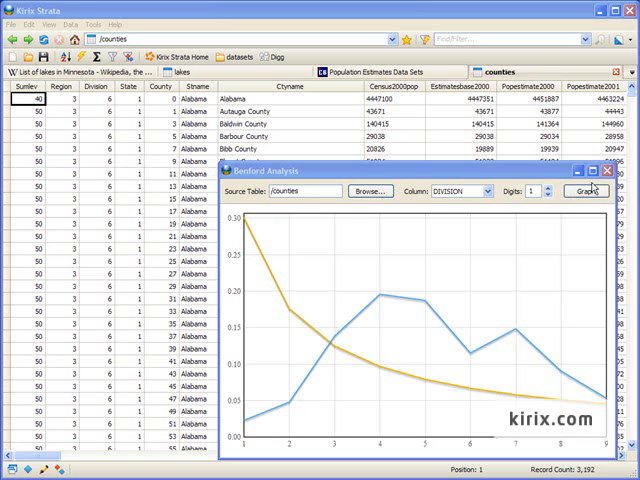
left_click(390, 72)
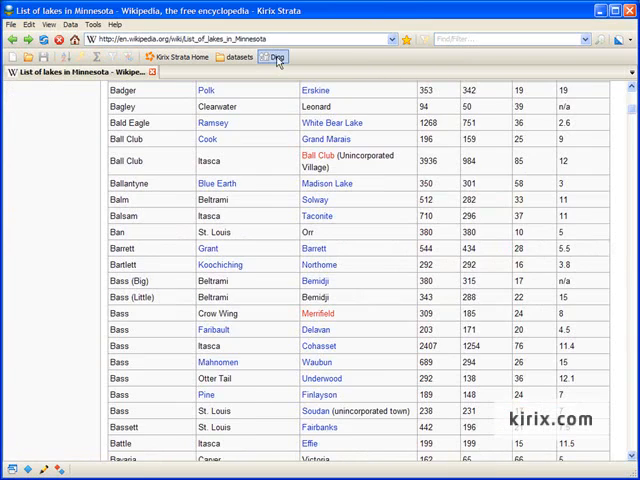
- Import the Top 1000 Diggers ranking table from the Digg page into a data table
left_click(276, 56)
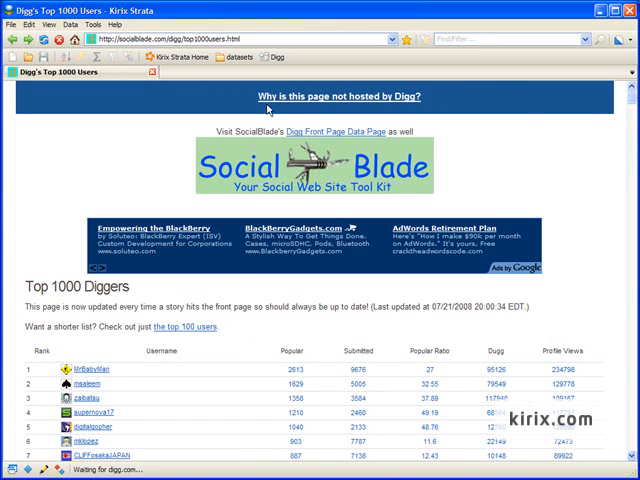
scroll("down", 3)
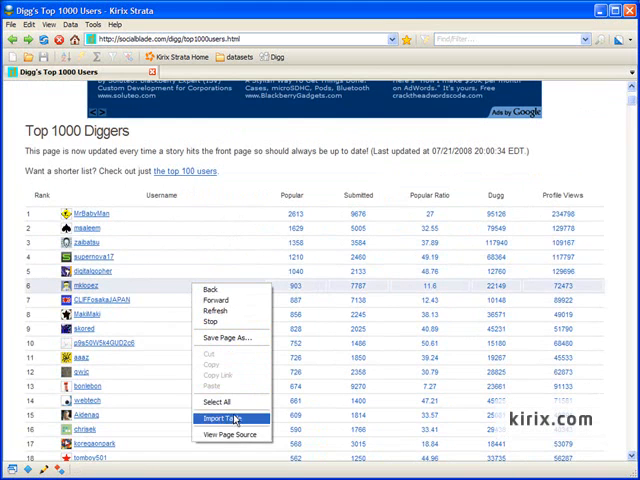
left_click(228, 416)
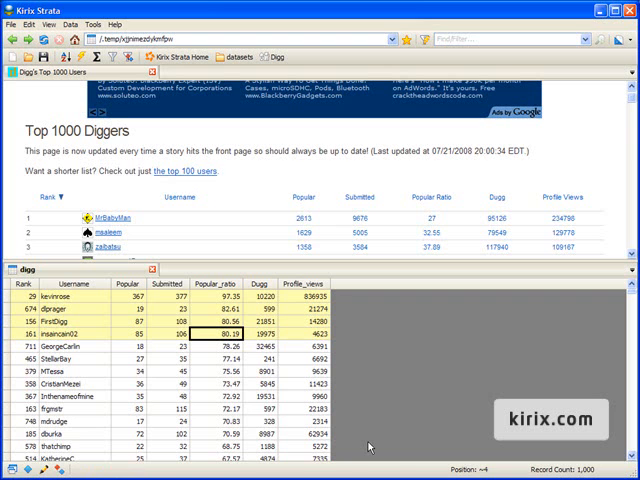
mouse_move(310, 400)
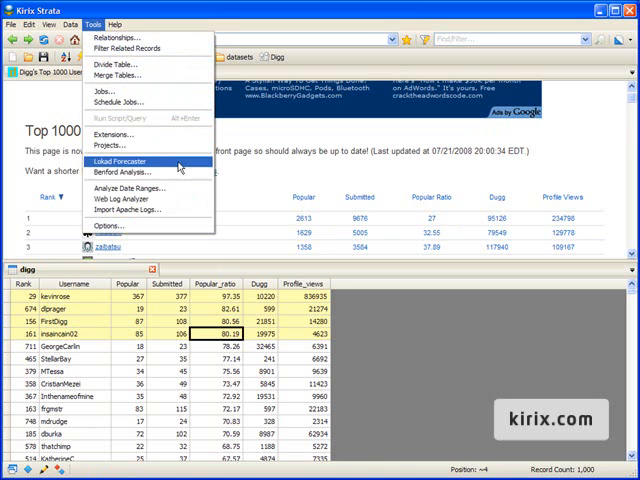
- Graph Benford distributions for the Digg table's Rank and Submitted columns
left_click(124, 172)
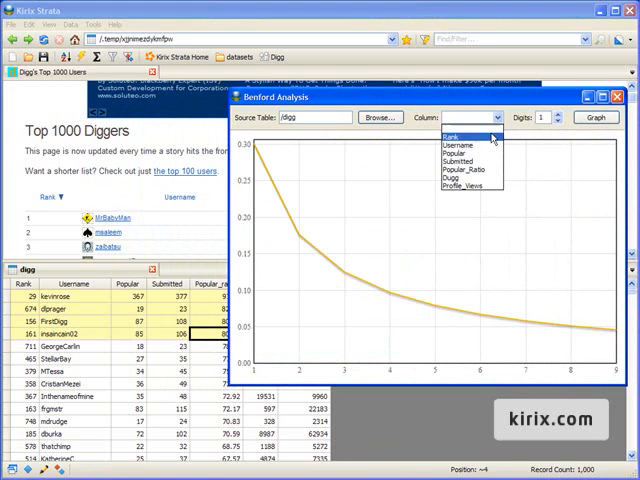
left_click(470, 130)
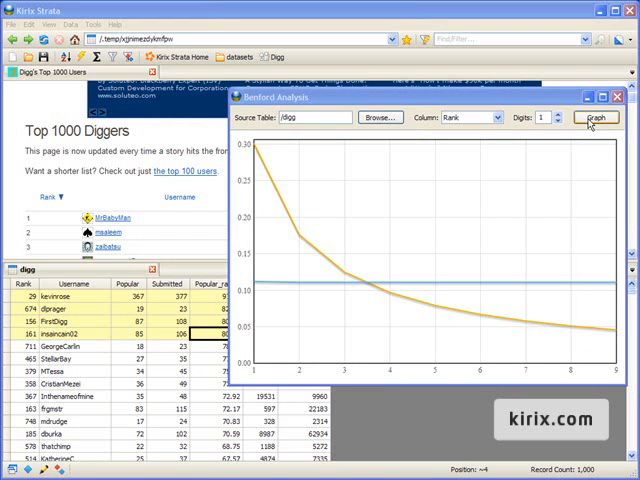
left_click(496, 116)
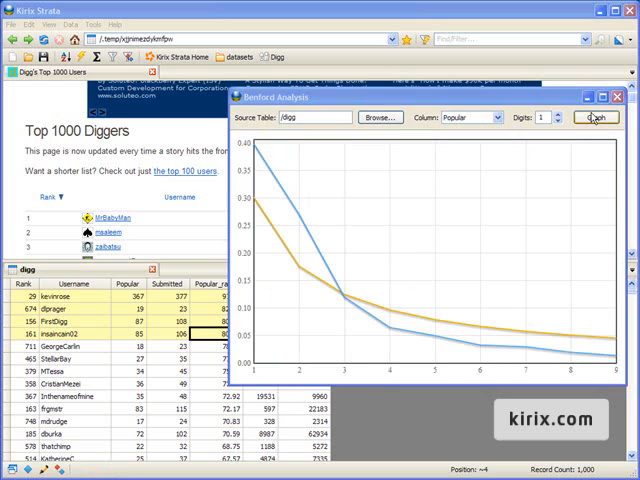
left_click(500, 116)
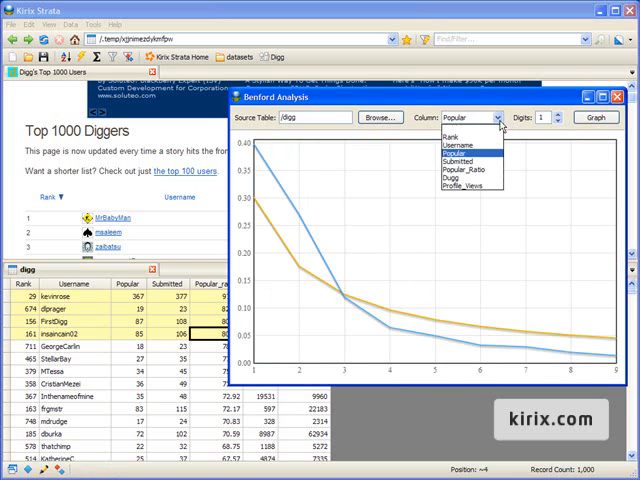
left_click(462, 160)
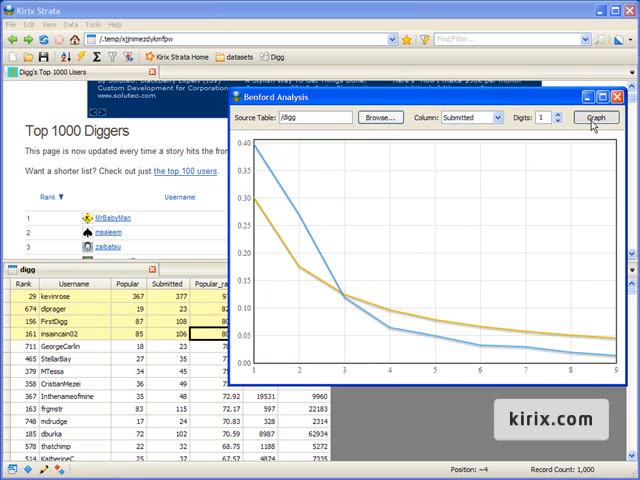
left_click(600, 118)
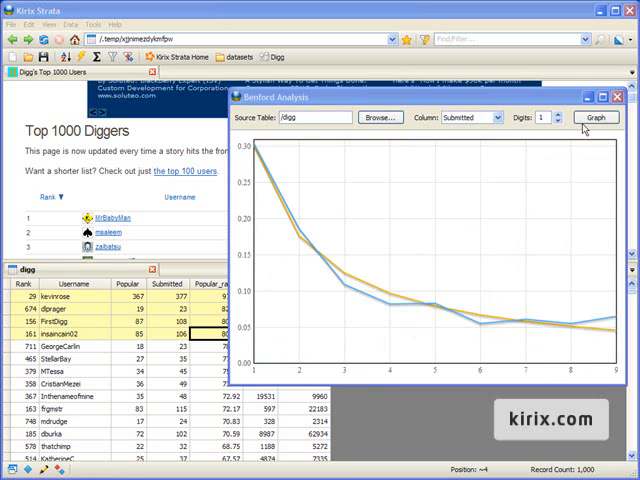
- Graph the Benford distribution for the Digg table's Diggs column
left_click(464, 118)
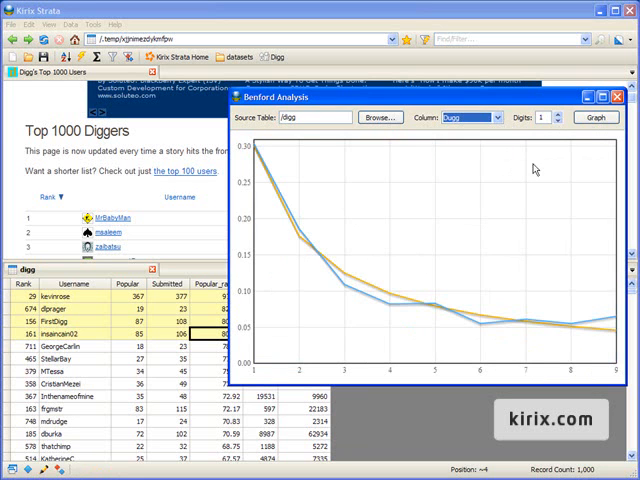
left_click(592, 116)
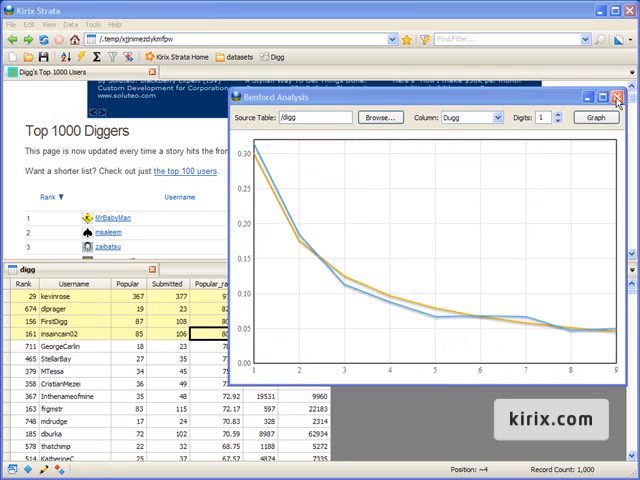
left_click(616, 100)
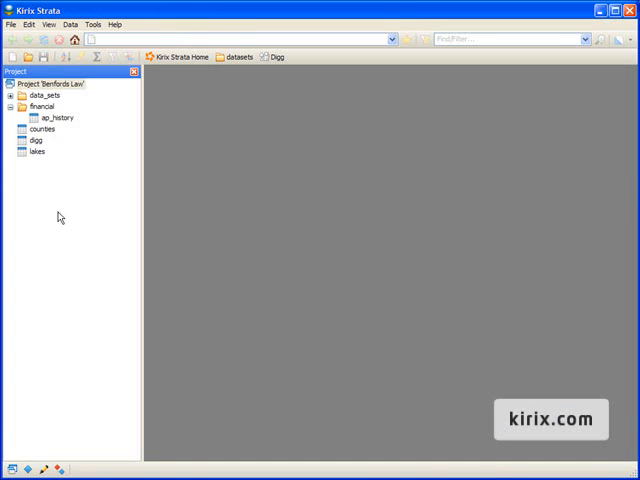
- Graph the ap_history table's amount column against Benford's curve and select the Amount column
double_click(60, 116)
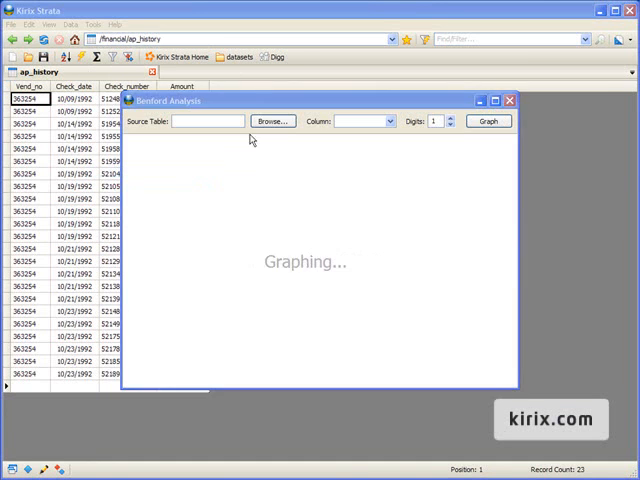
left_click(272, 120)
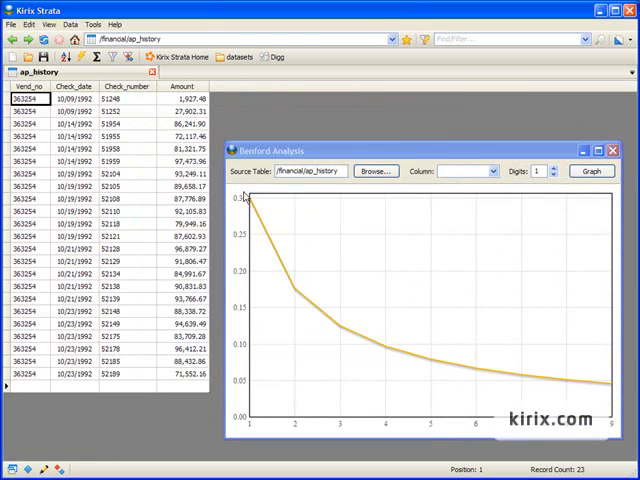
left_click(464, 172)
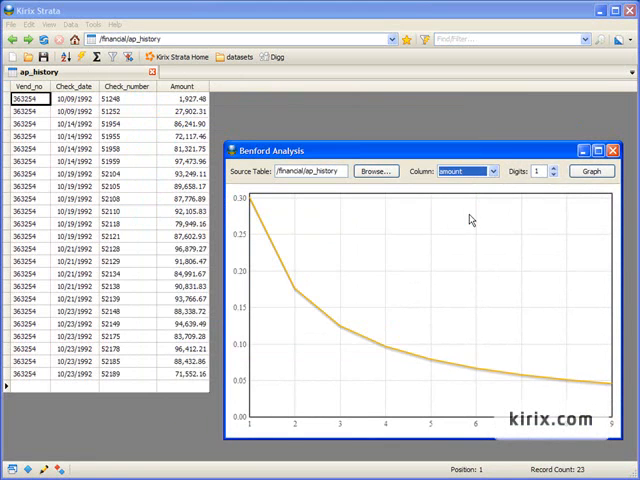
left_click(592, 172)
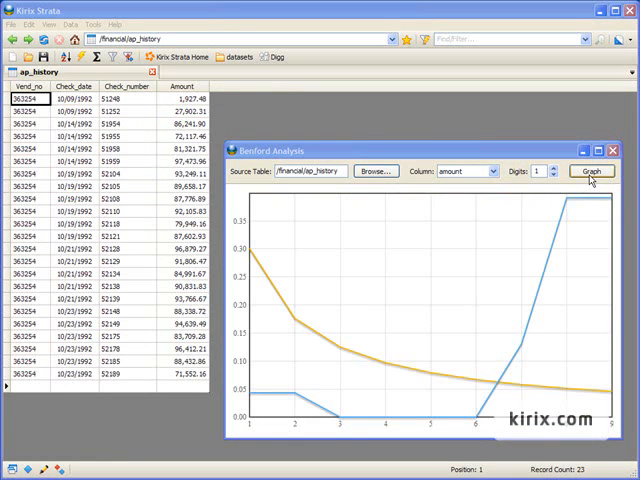
mouse_move(224, 122)
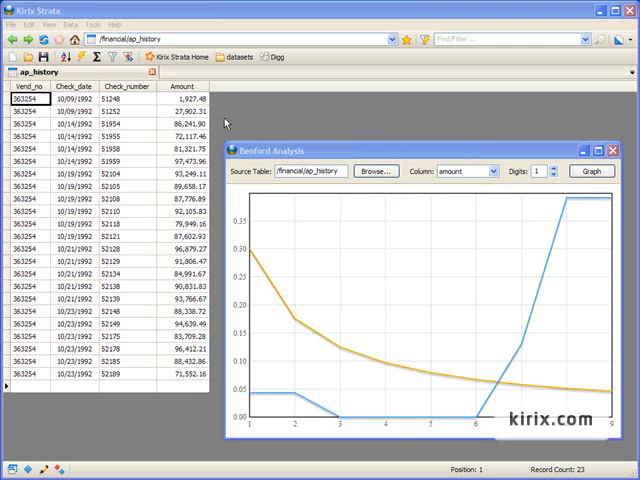
left_click(184, 86)
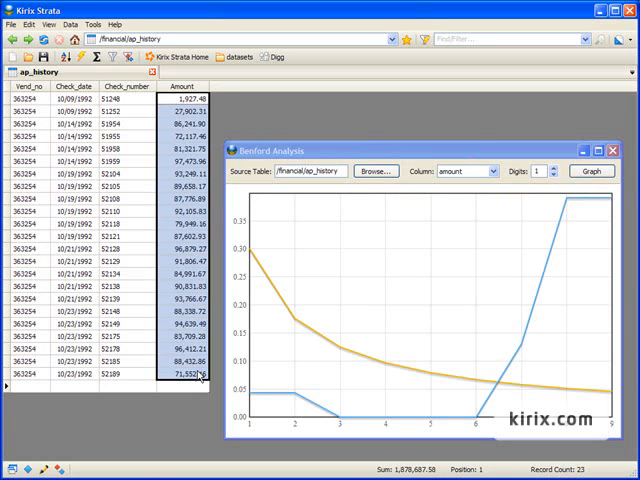
mouse_move(196, 420)
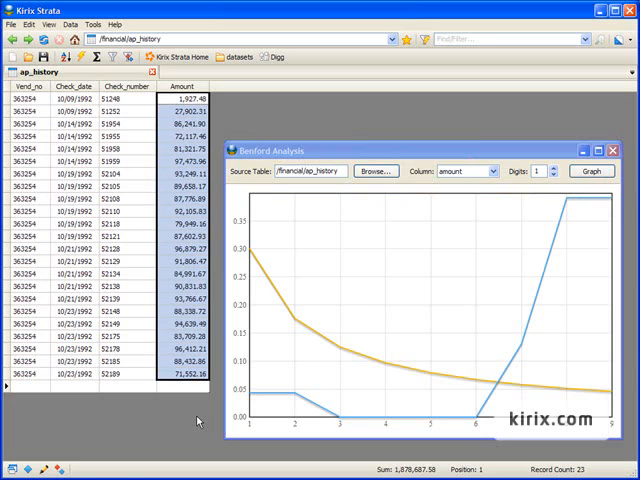